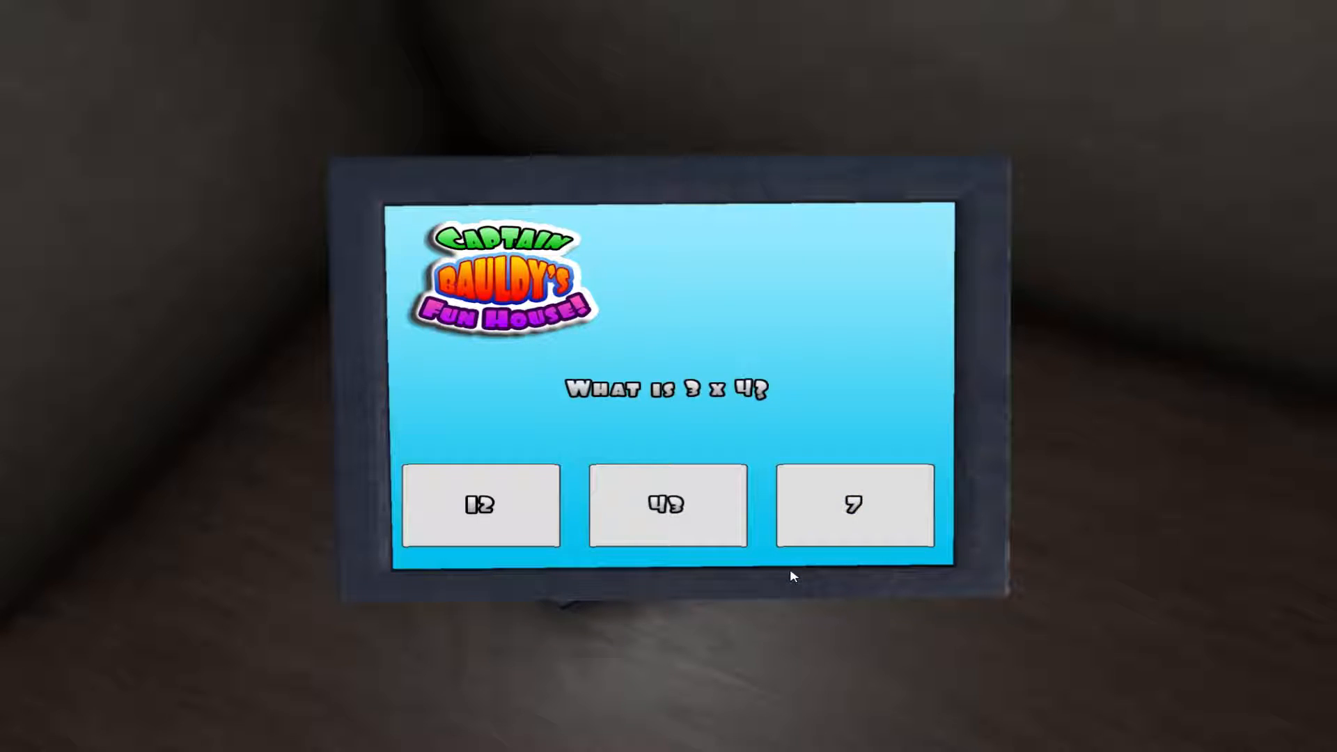
click(480, 504)
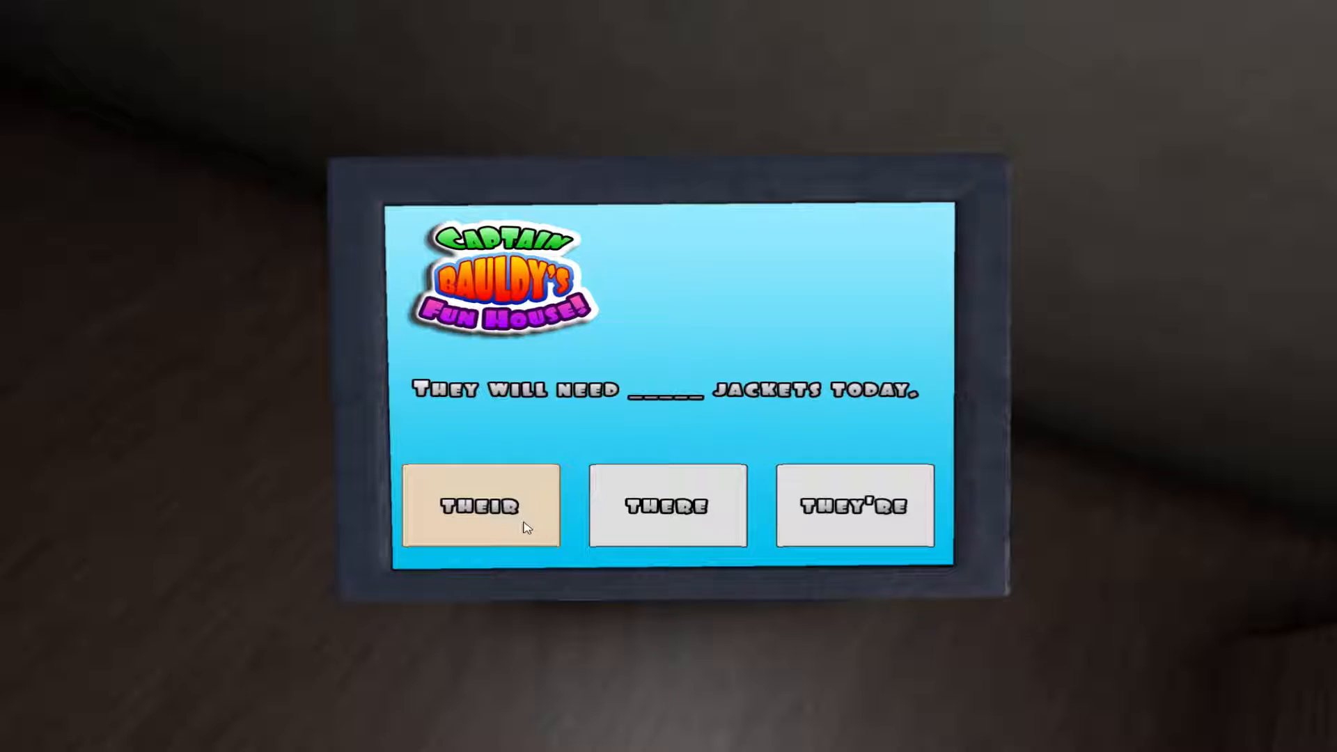
click(481, 504)
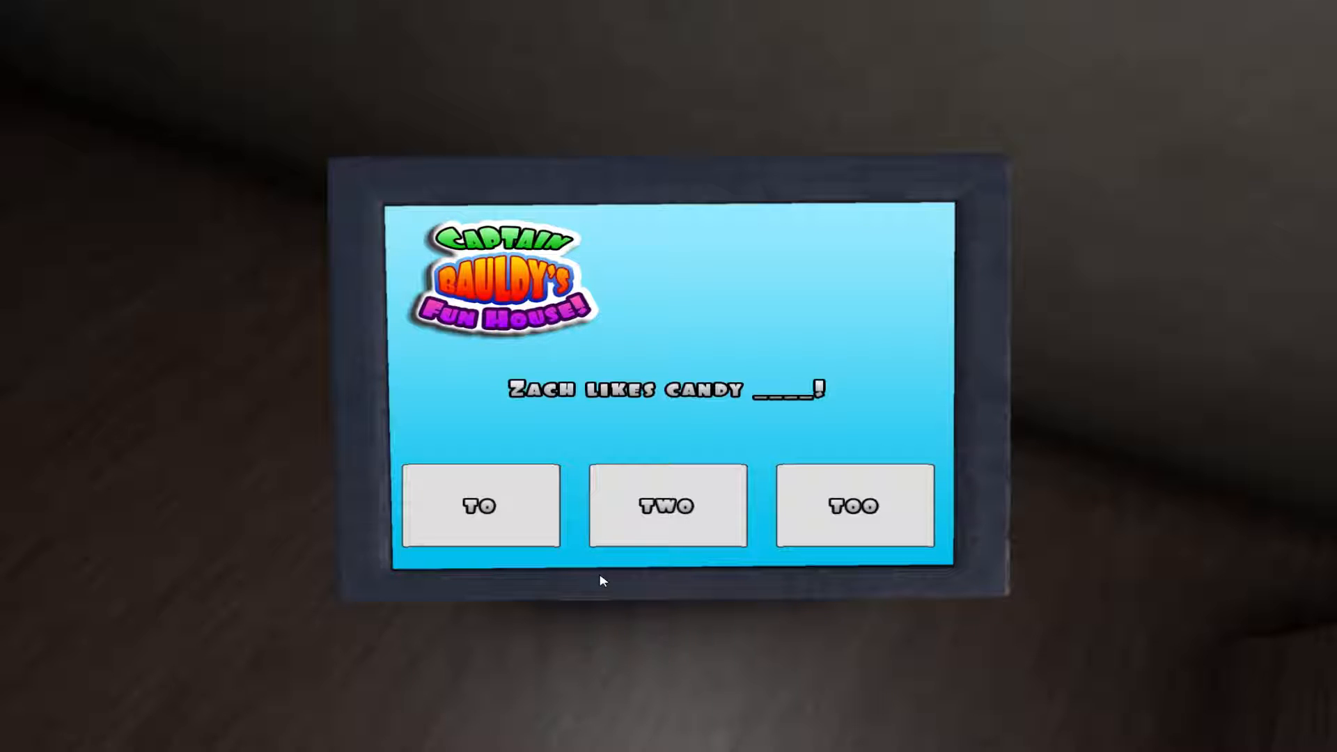
mouse_move(763, 529)
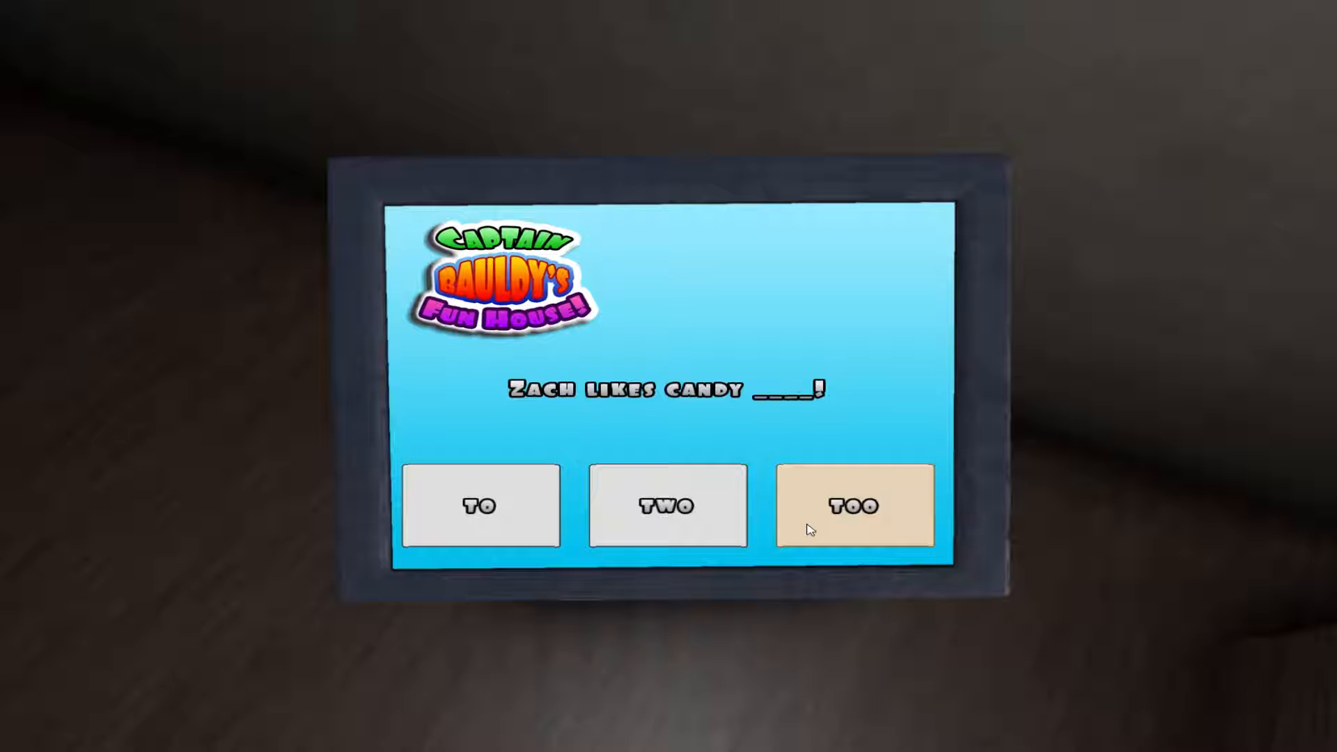
mouse_move(557, 572)
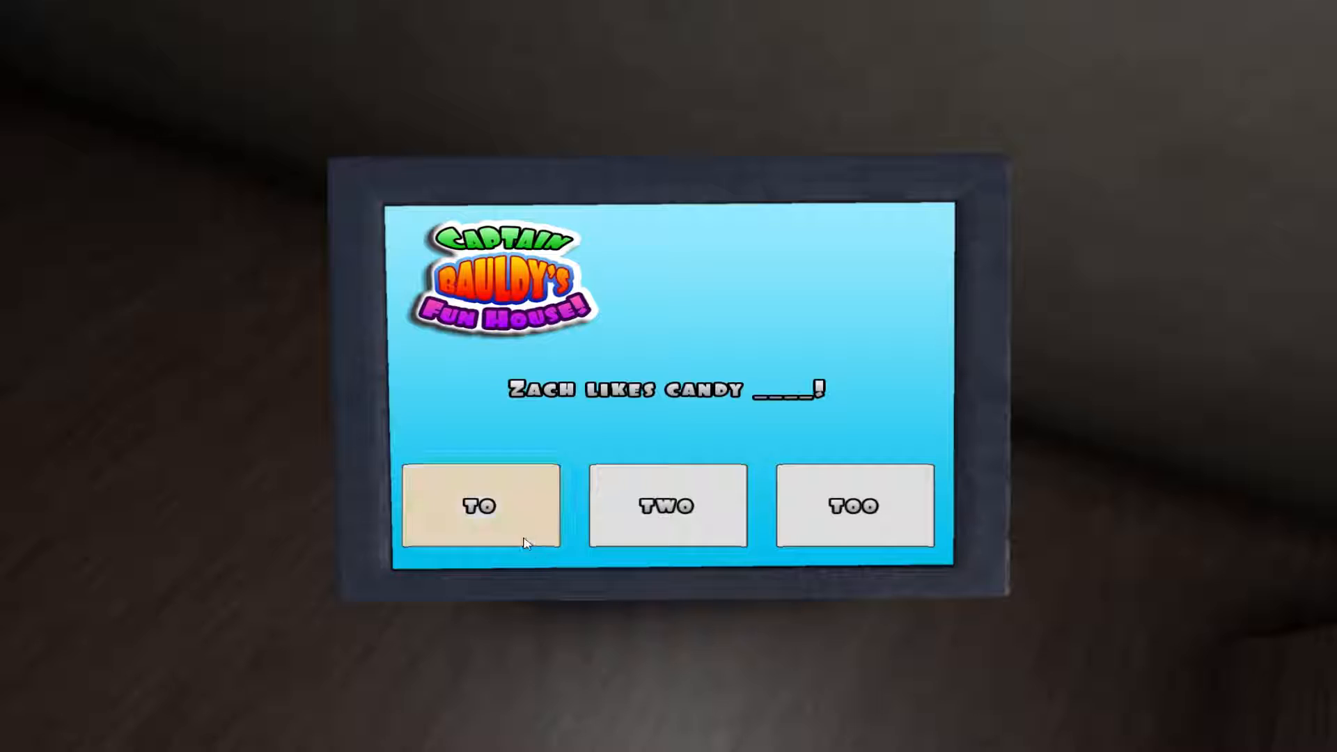
click(854, 504)
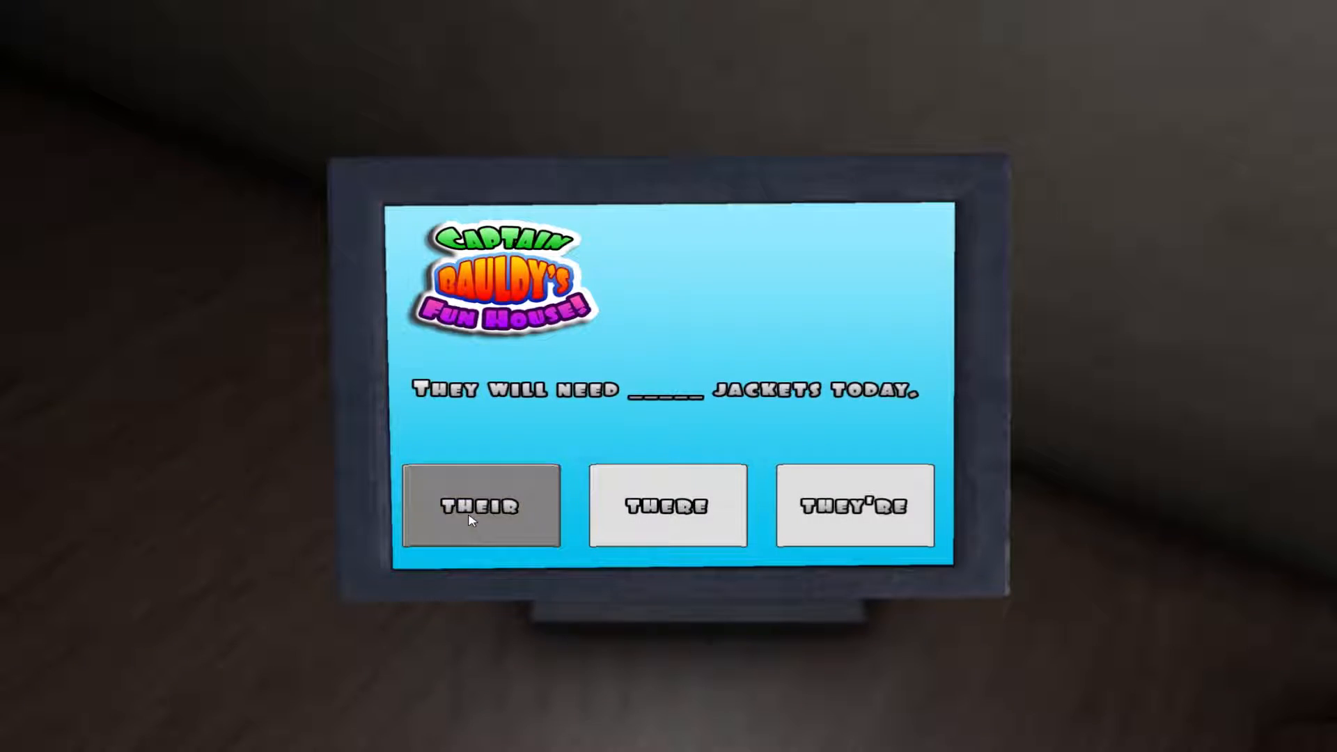
click(482, 505)
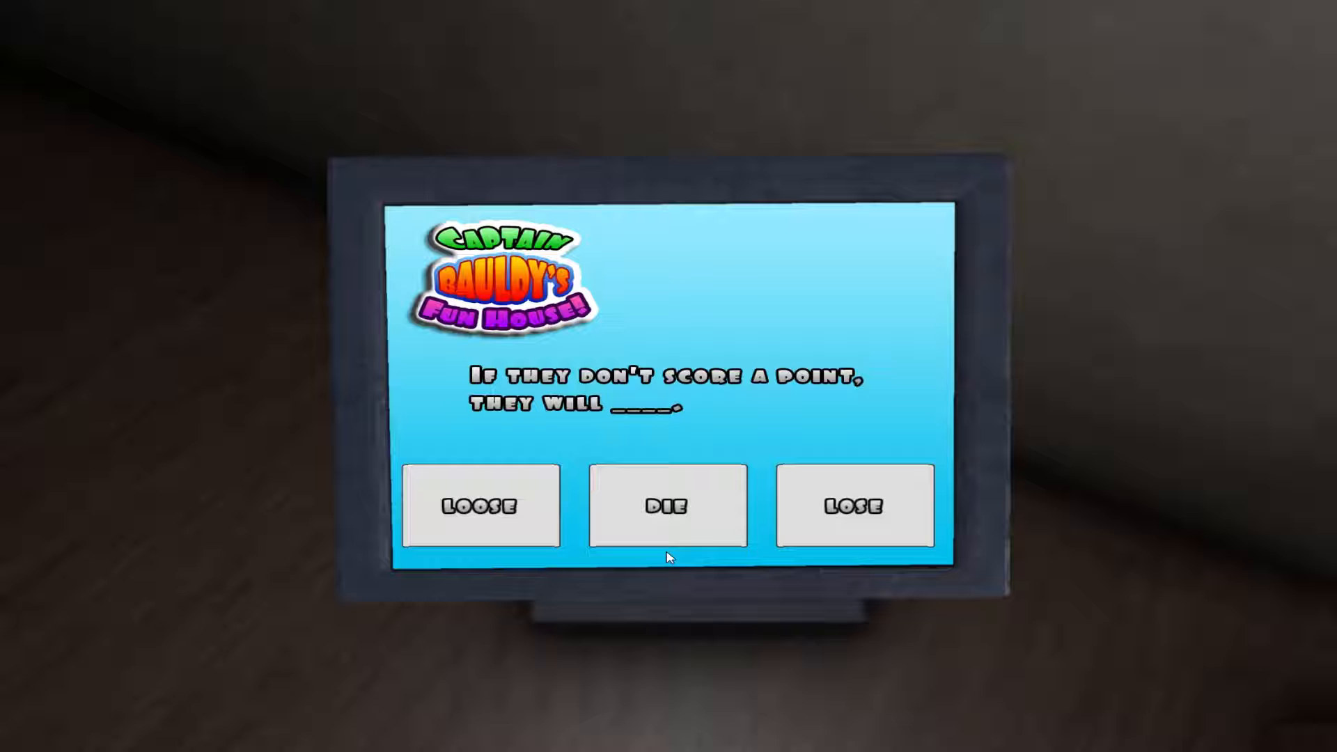
click(854, 506)
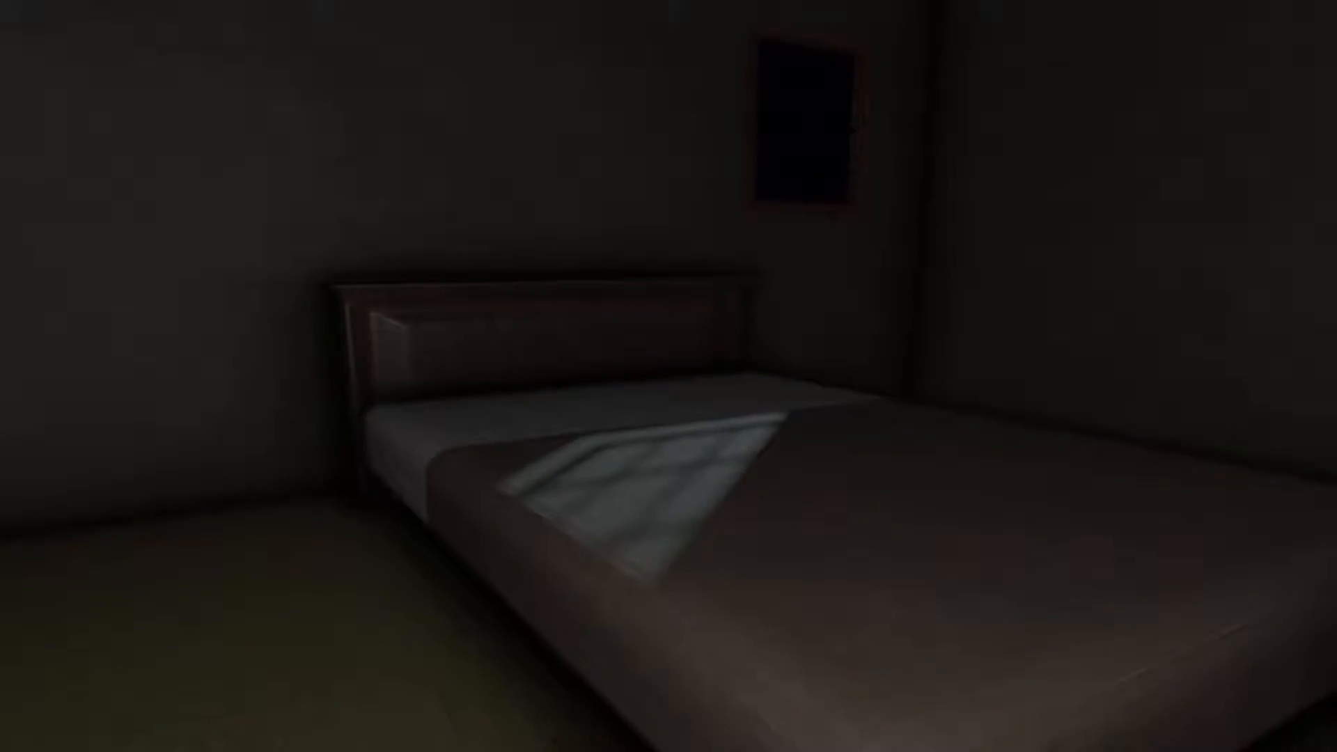
mouse_move(668, 376)
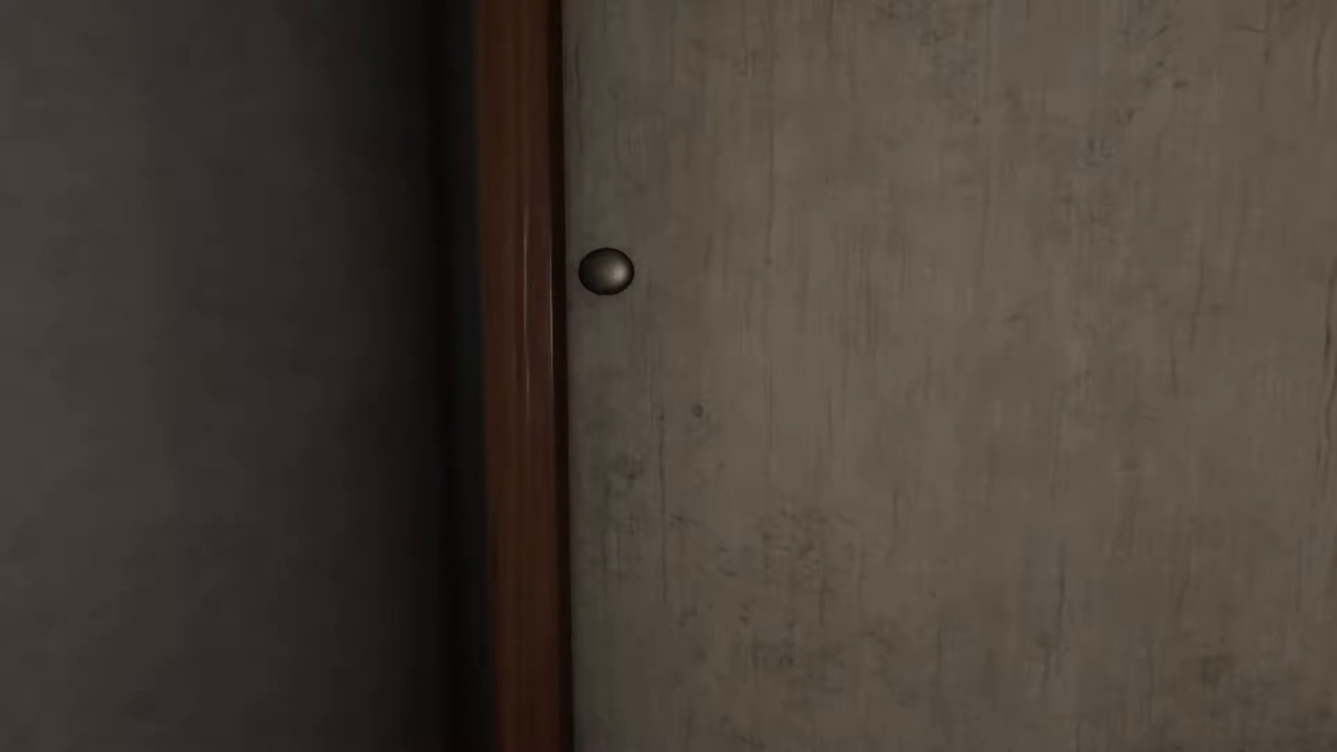
click(606, 278)
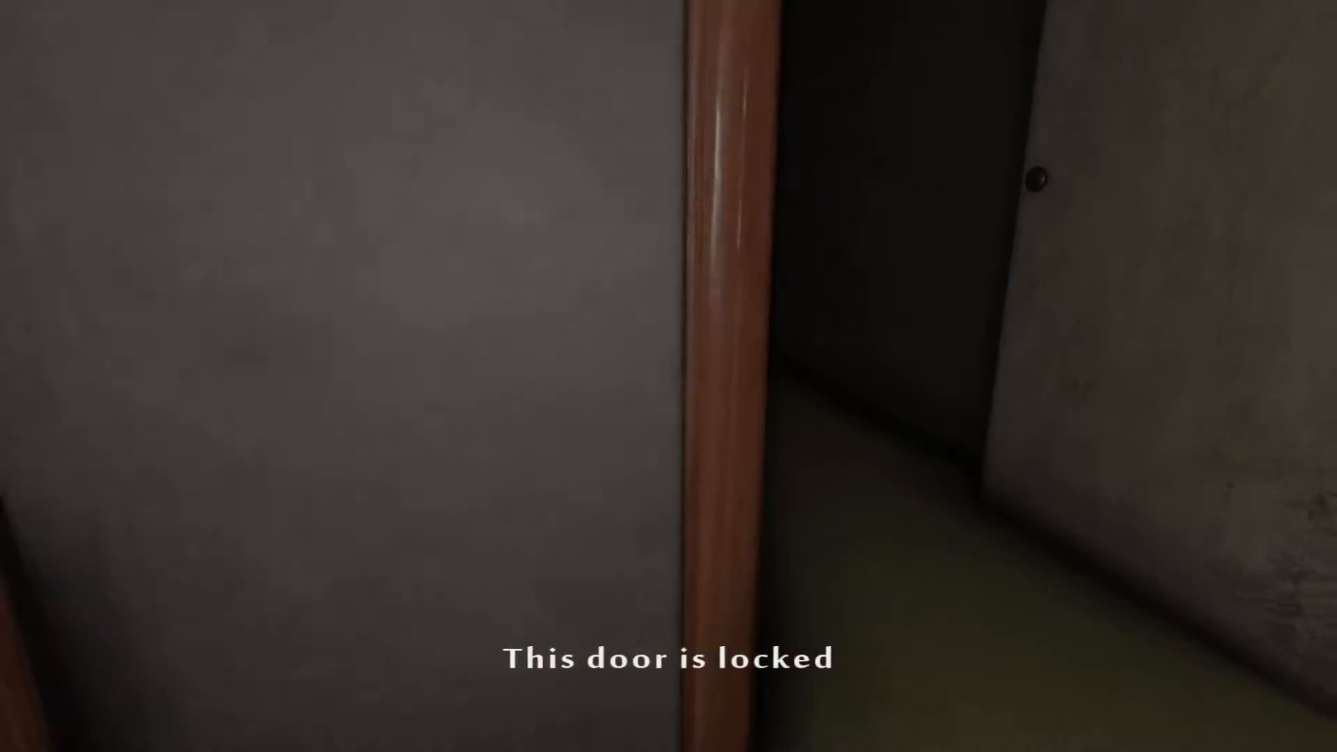
mouse_move(668, 376)
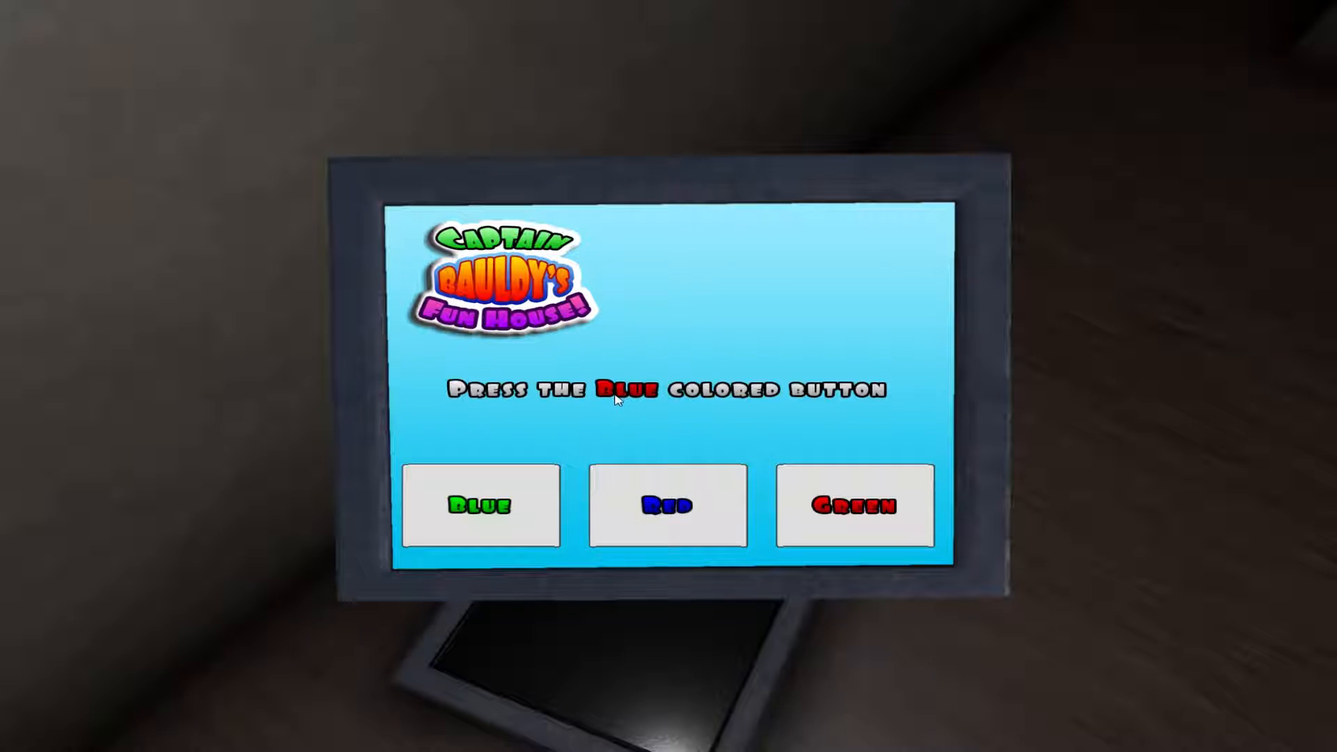
mouse_move(505, 394)
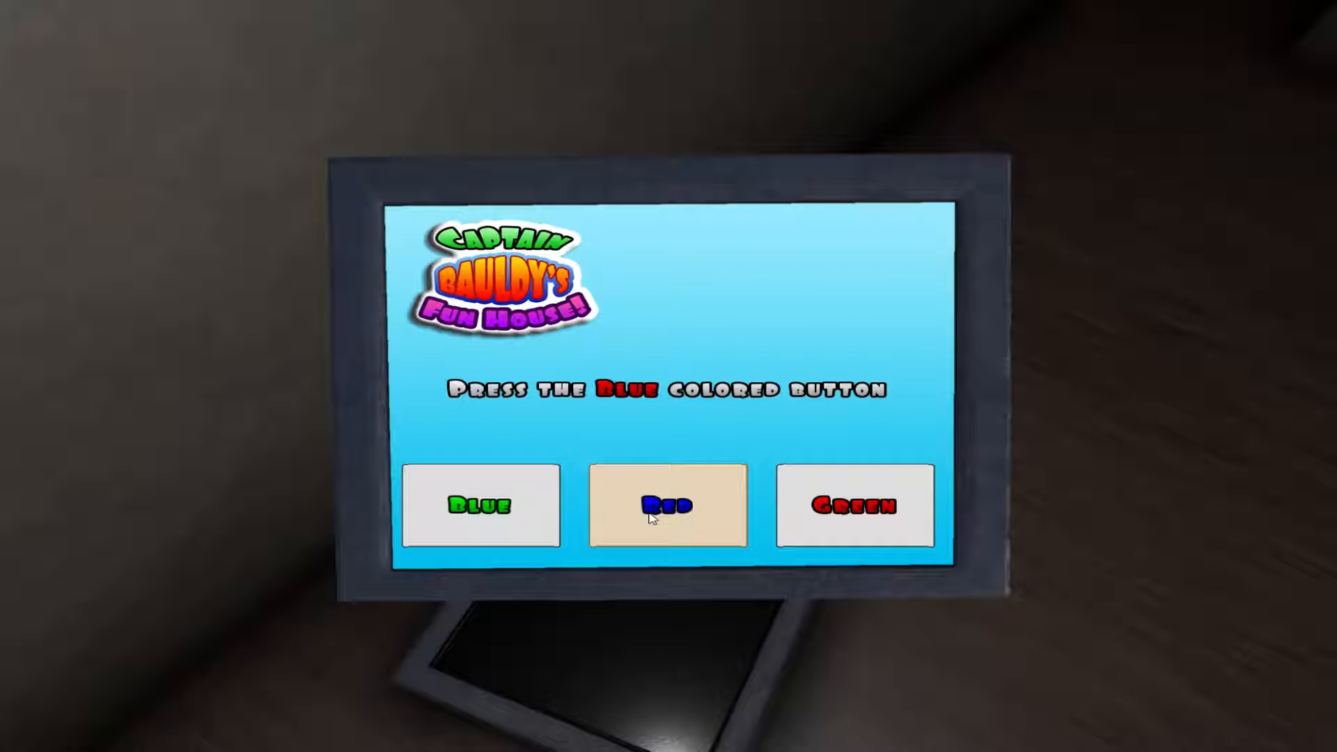
click(481, 505)
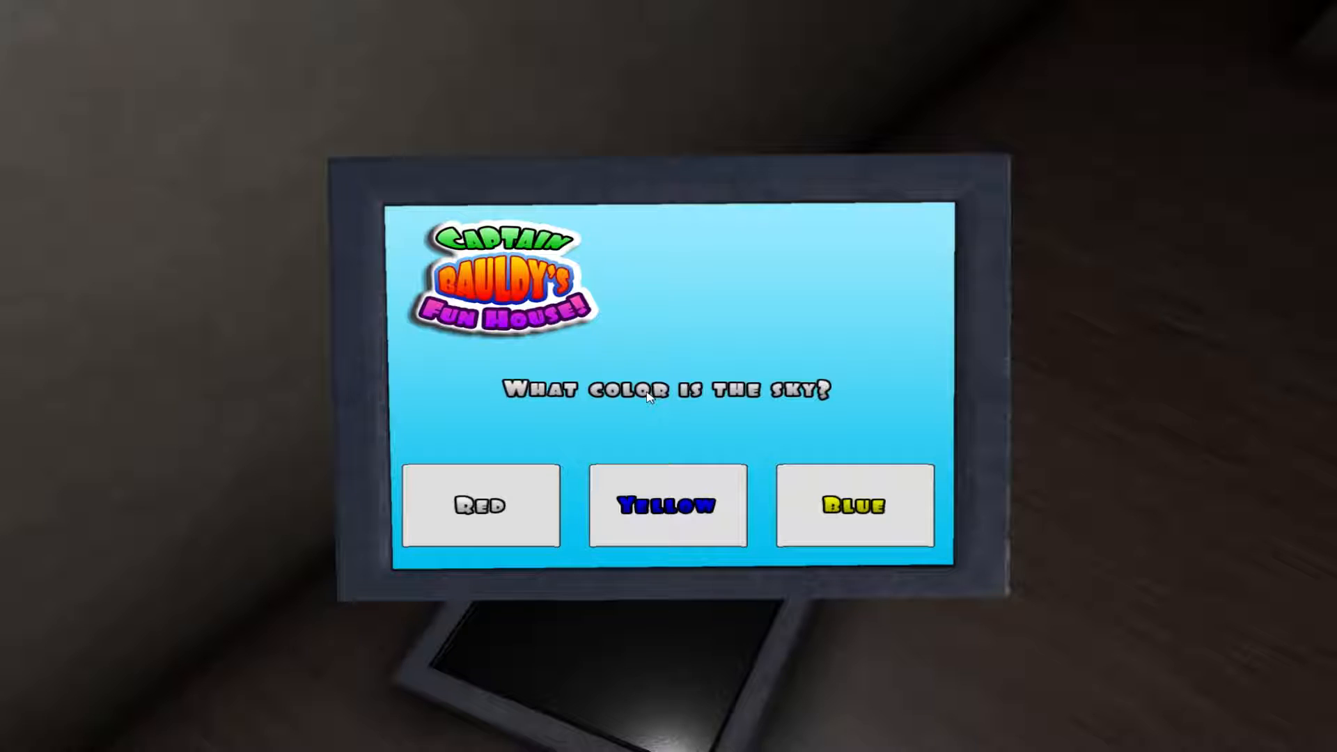
click(854, 504)
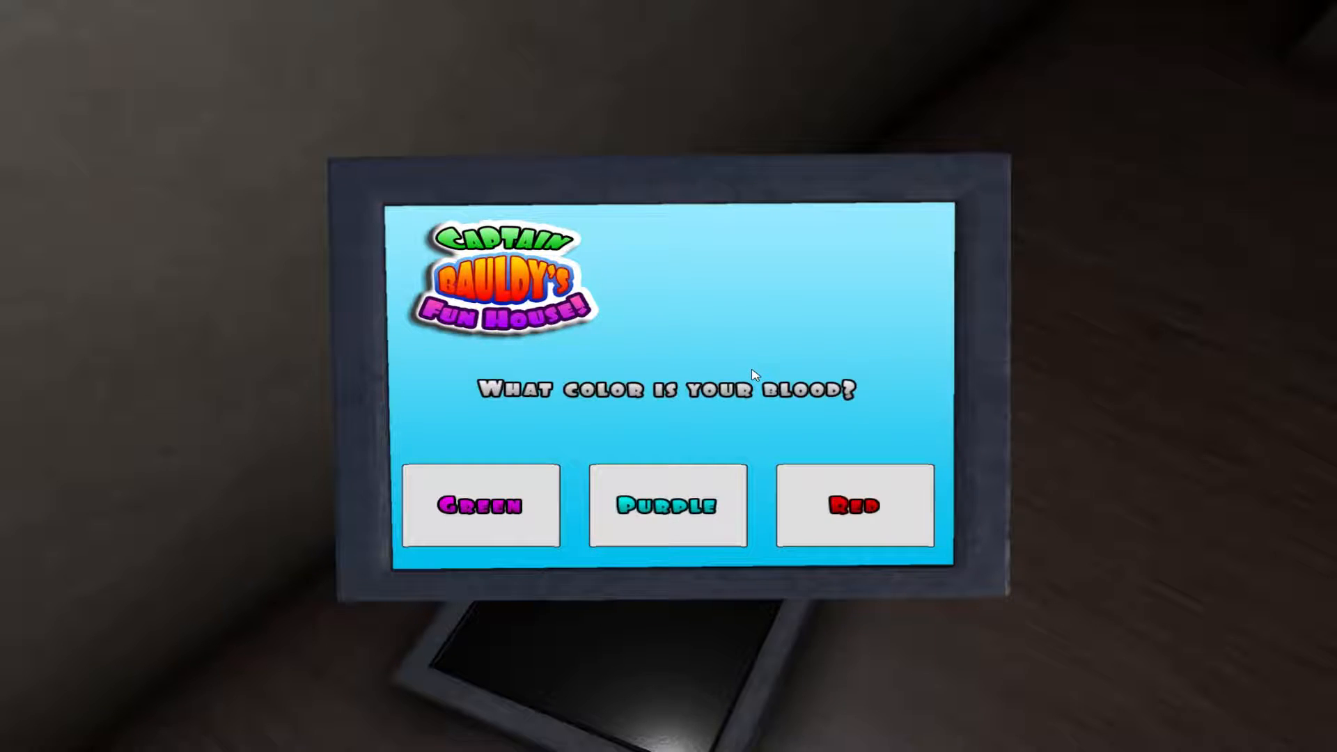
click(854, 504)
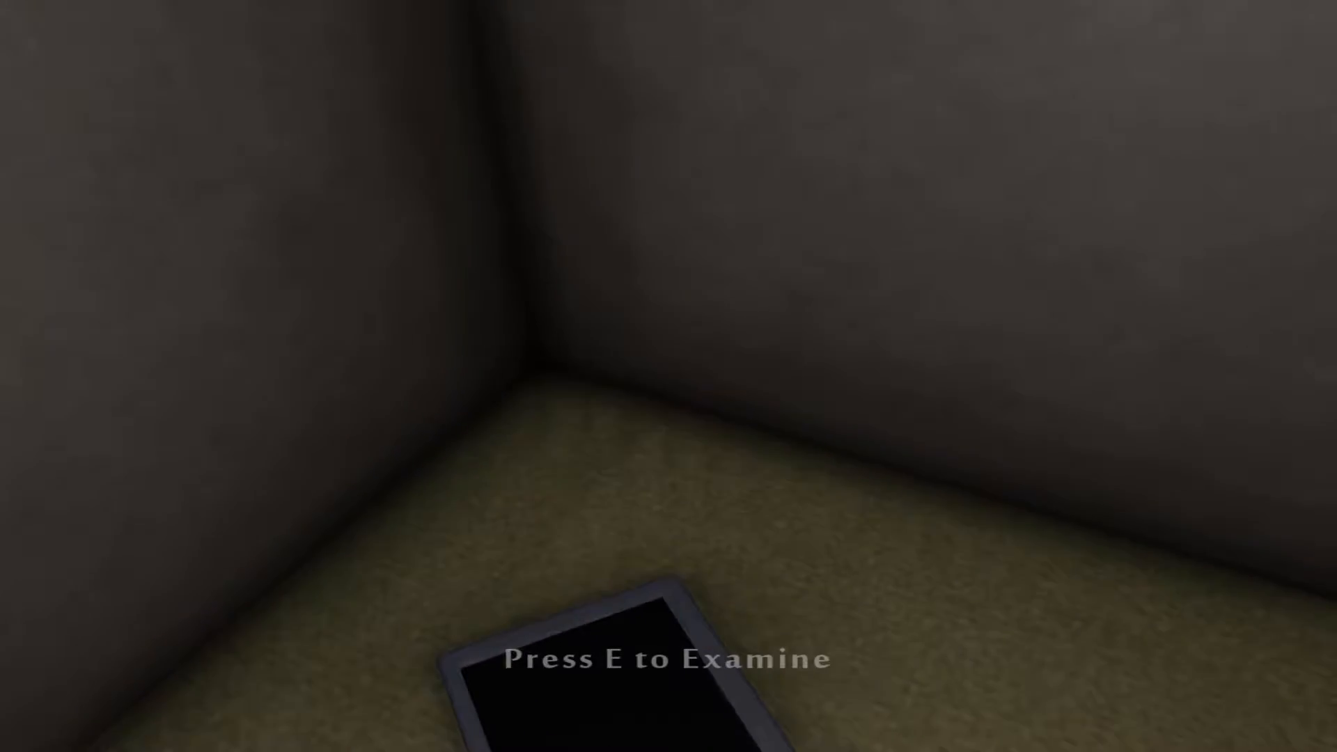
key(e)
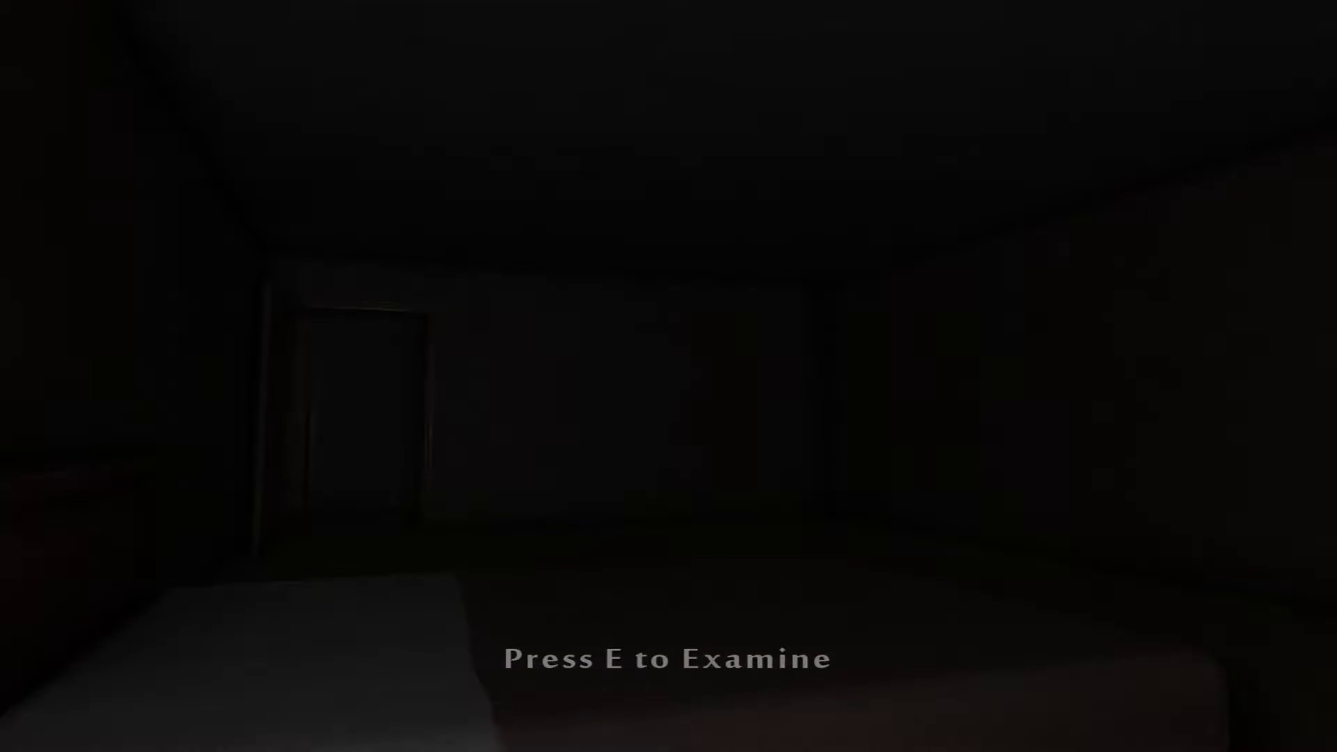
key(e)
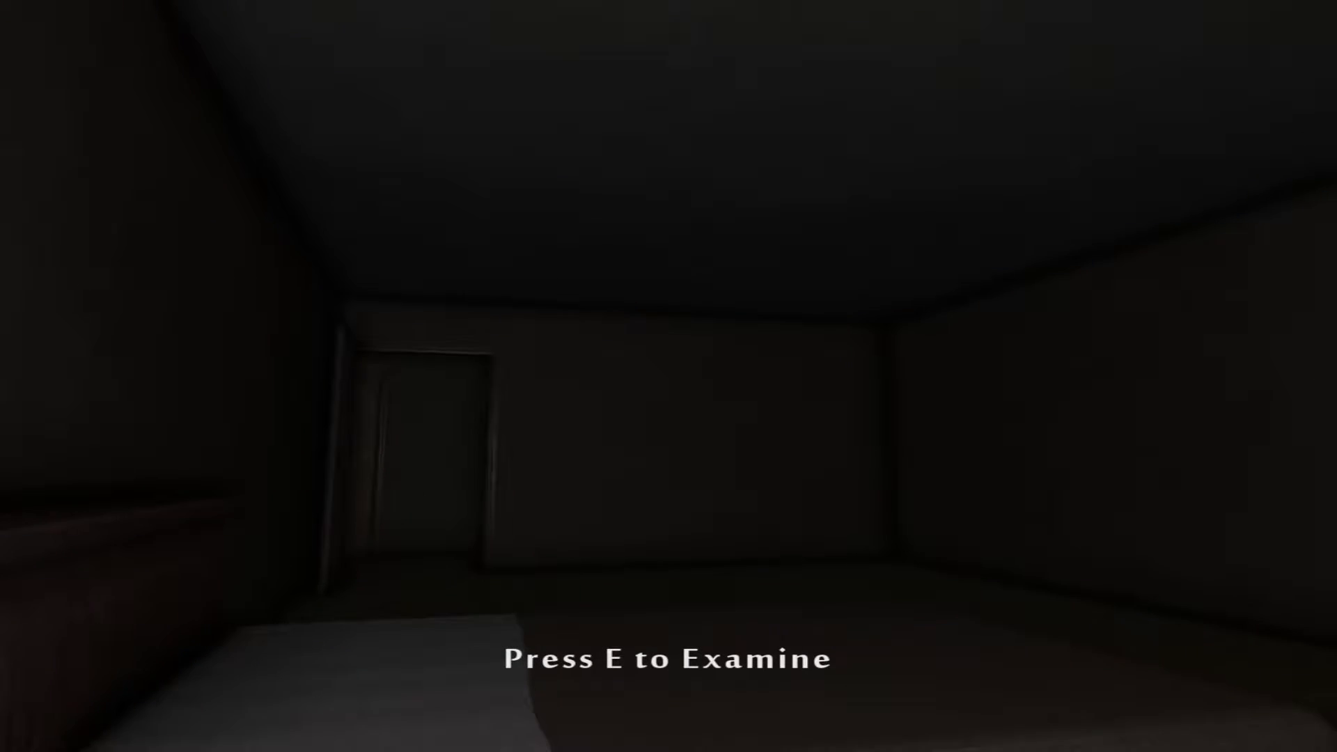
key(e)
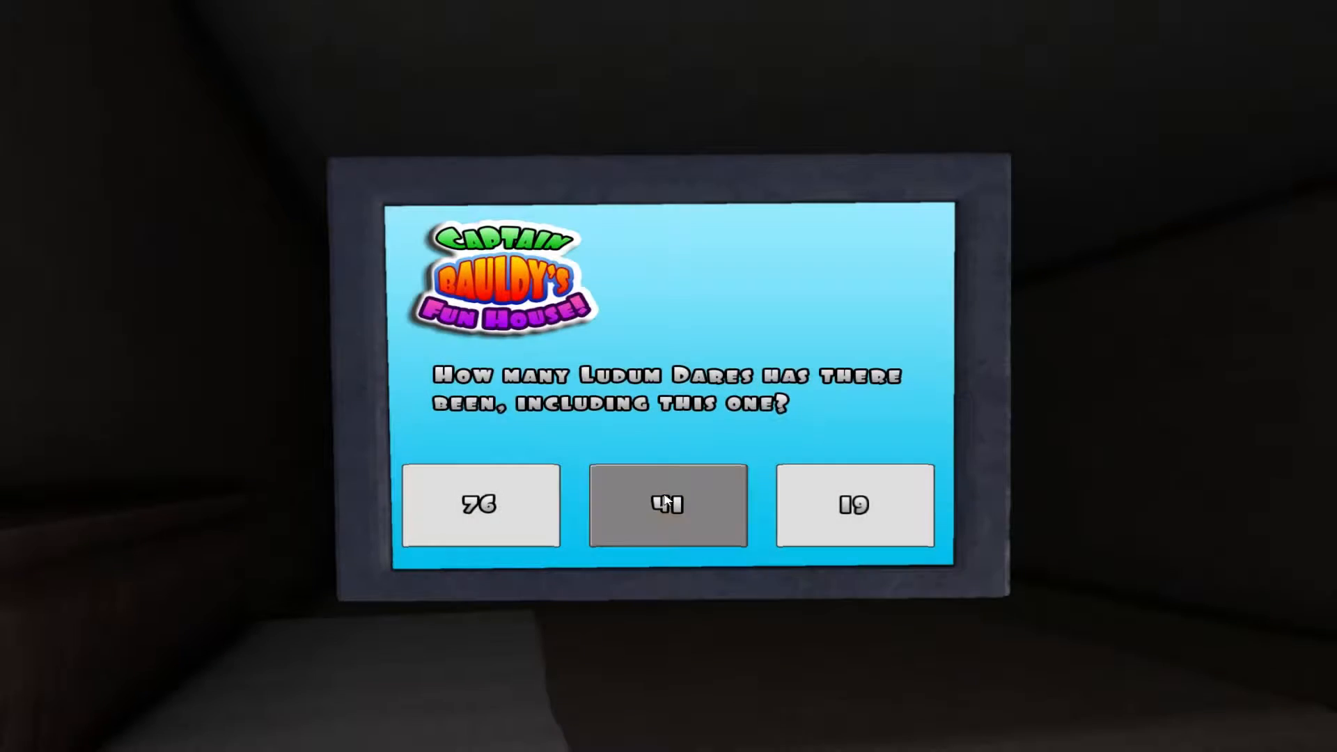
click(667, 505)
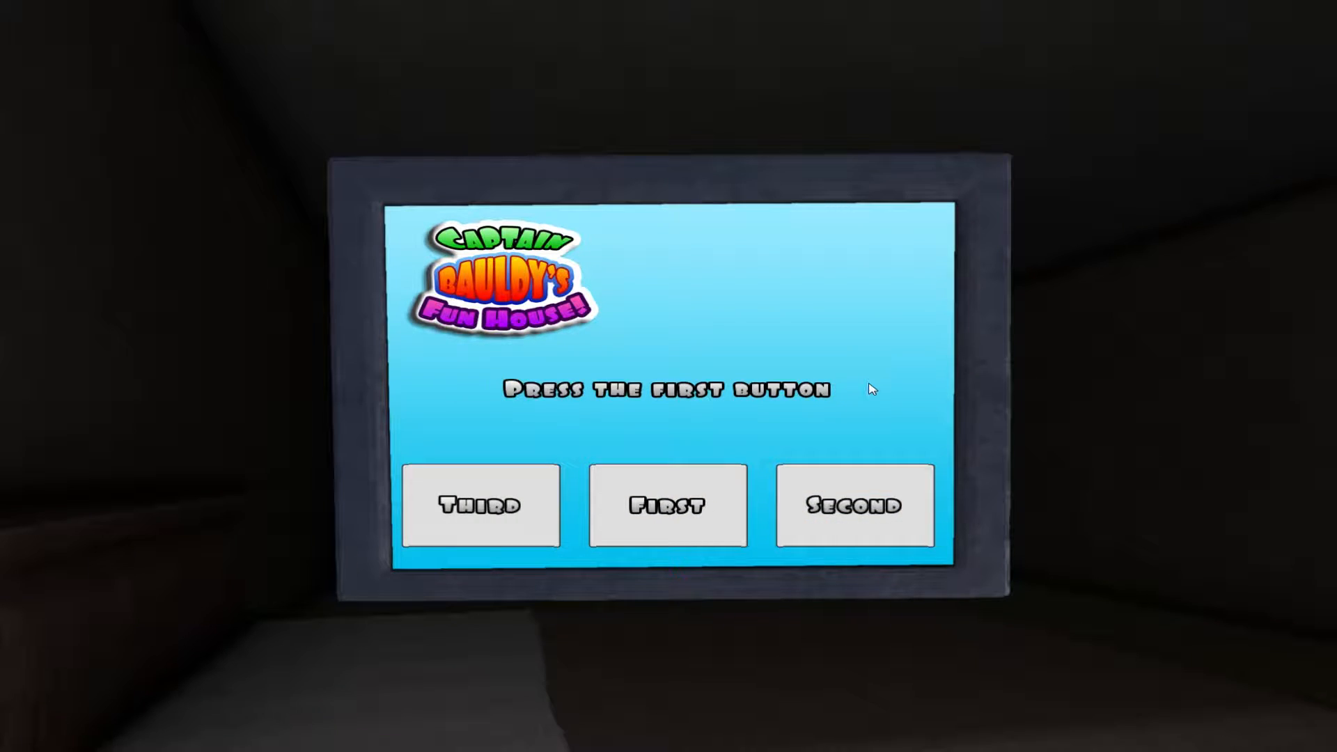
mouse_move(695, 424)
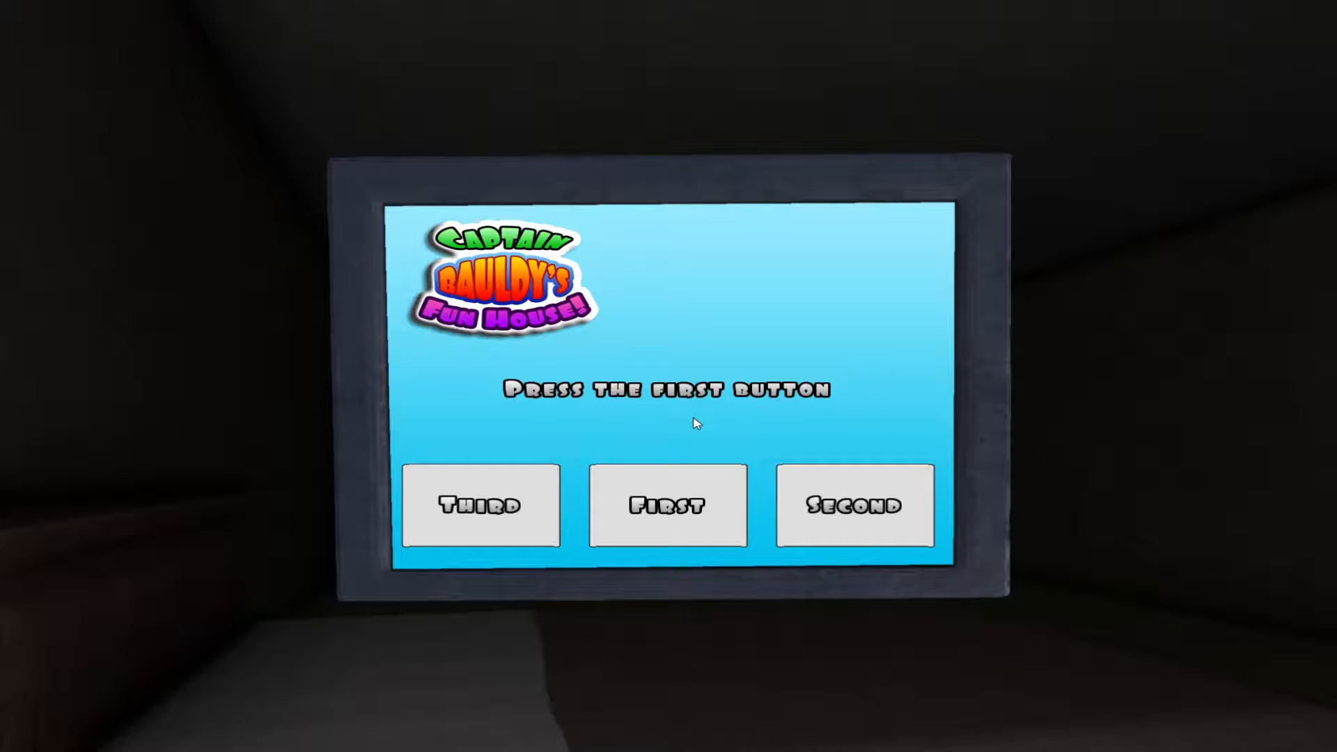
click(667, 504)
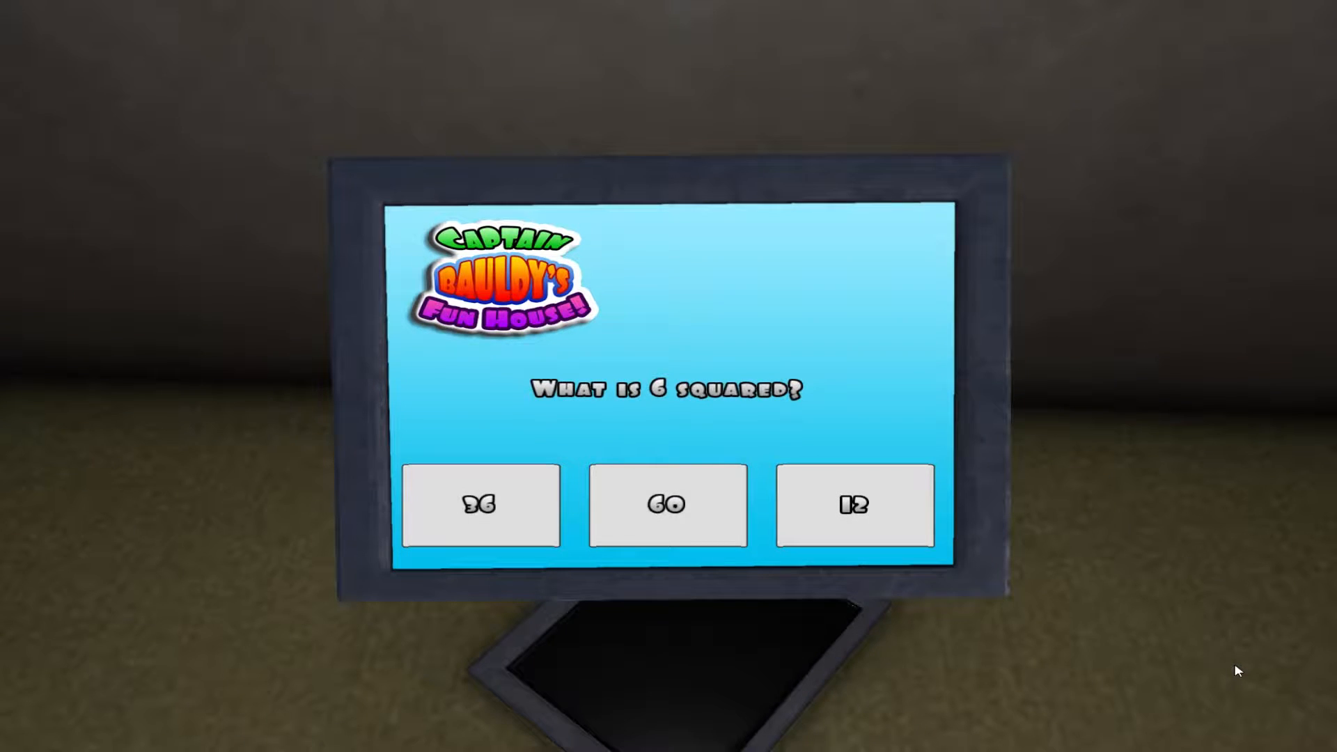
mouse_move(705, 358)
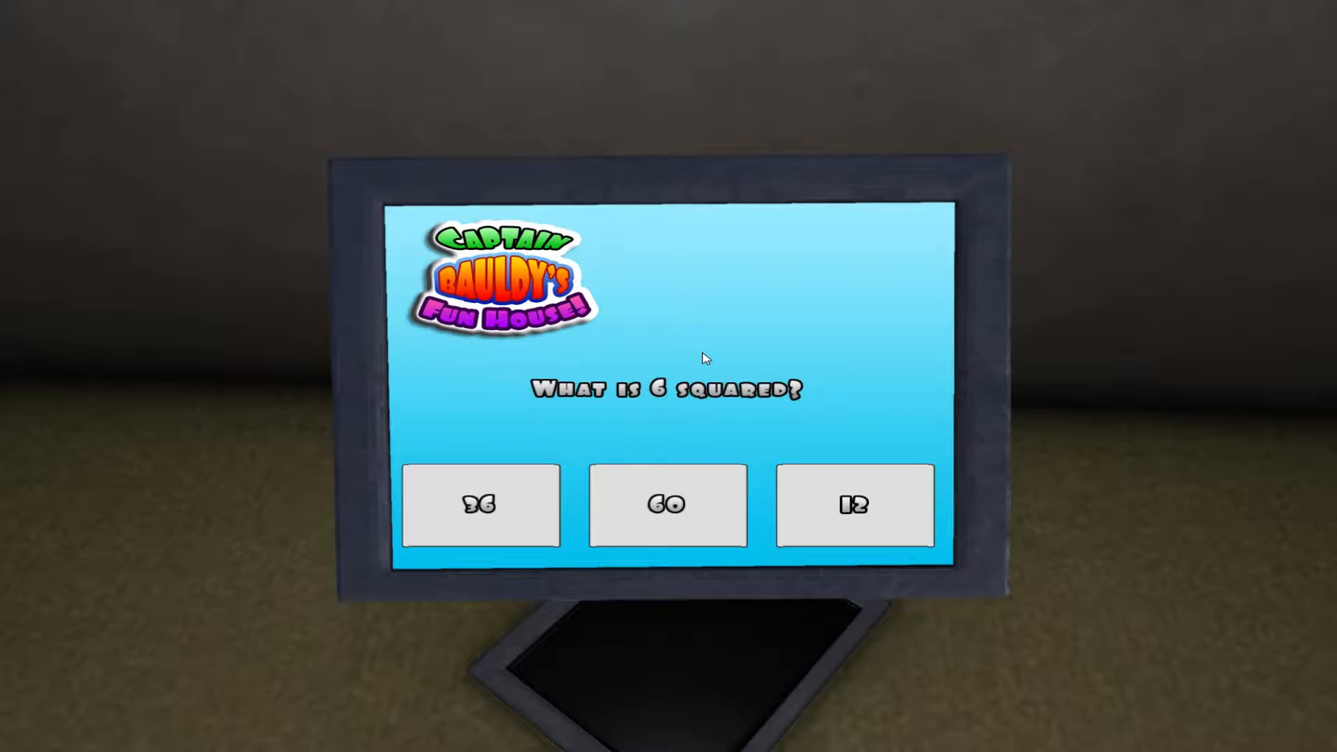
mouse_move(651, 368)
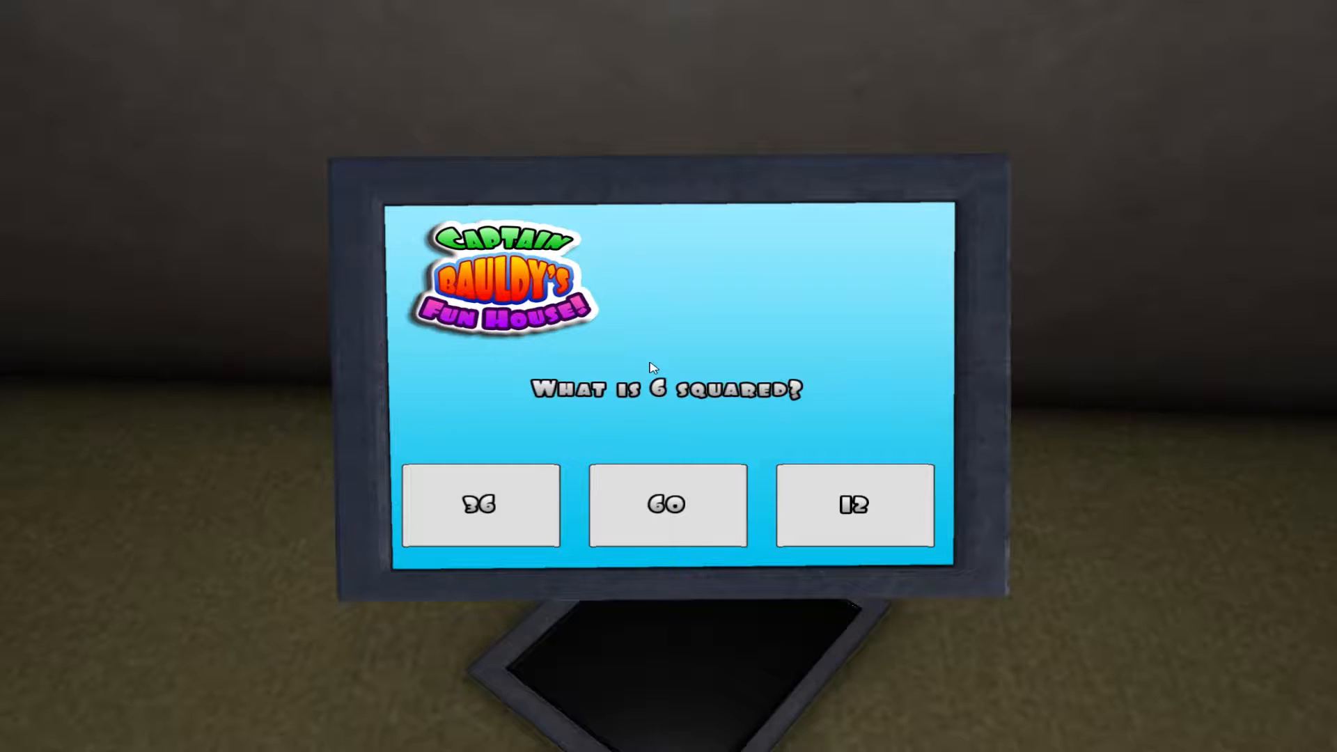
click(480, 504)
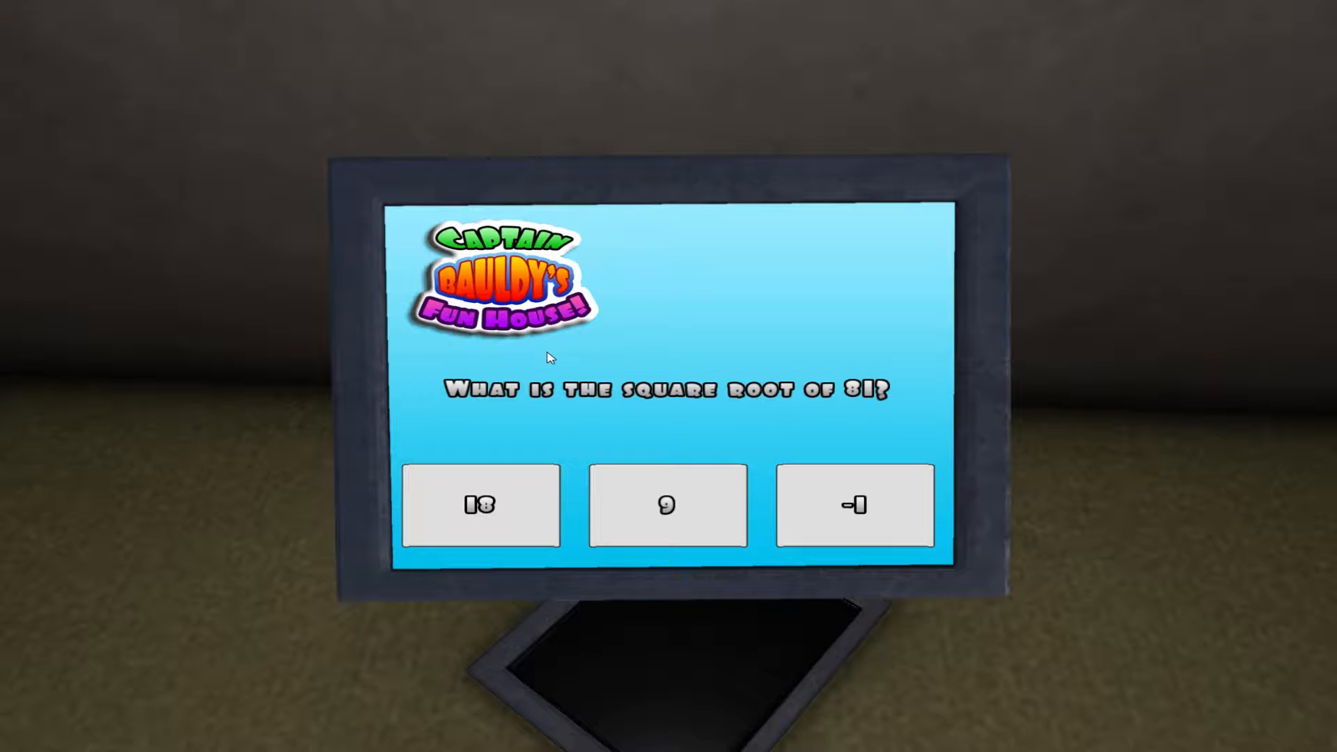
click(667, 504)
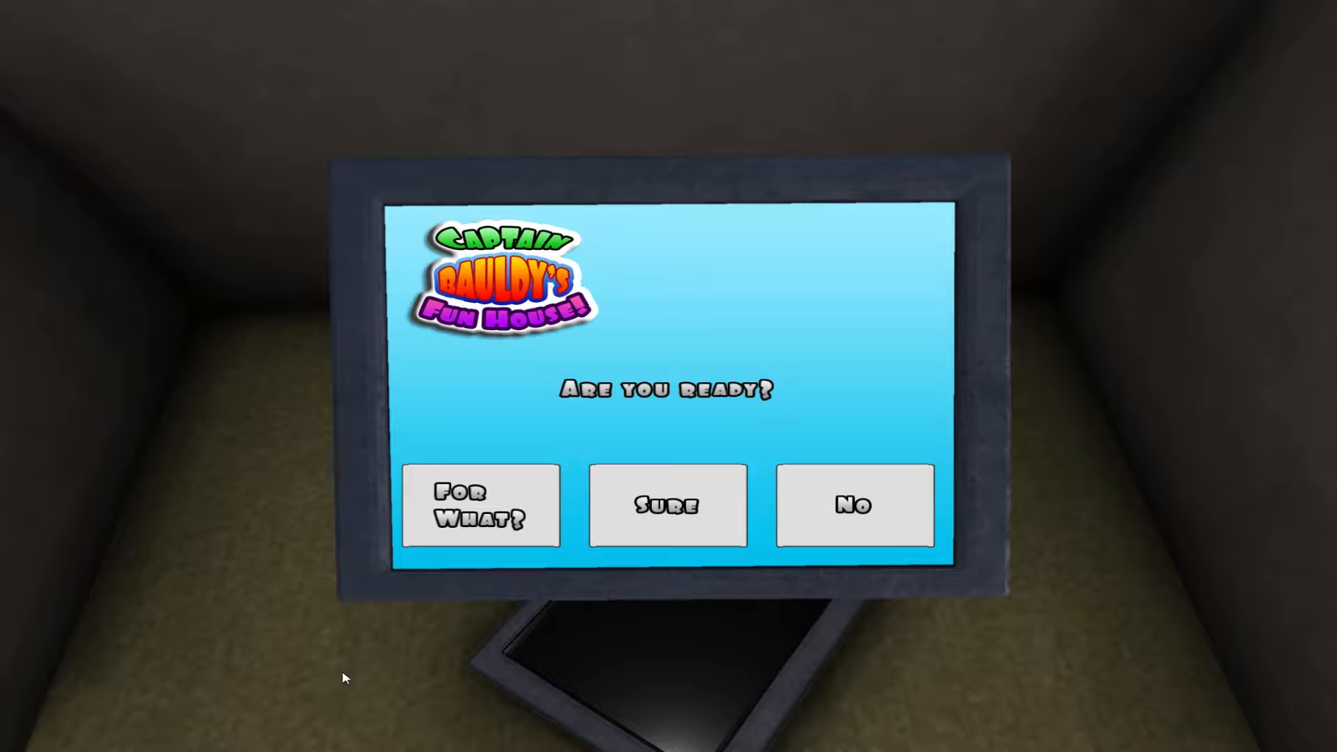
click(667, 504)
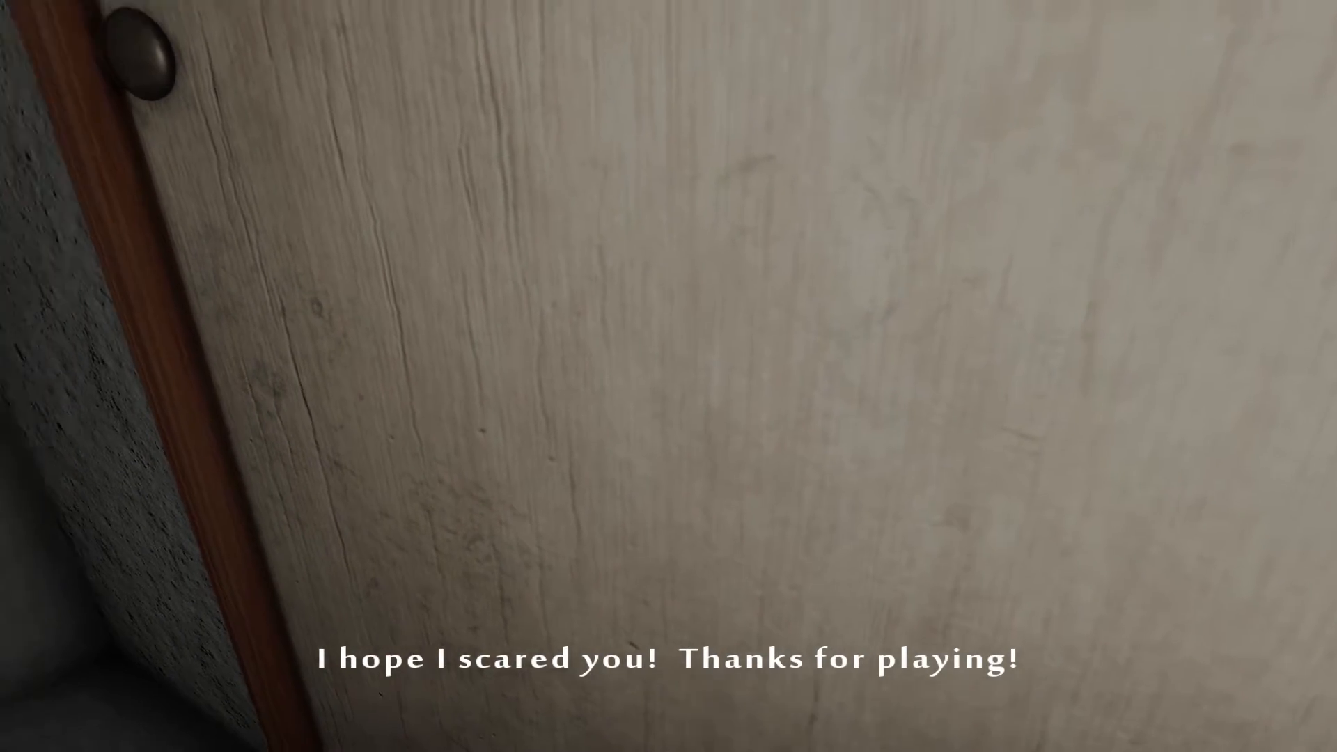
mouse_move(668, 376)
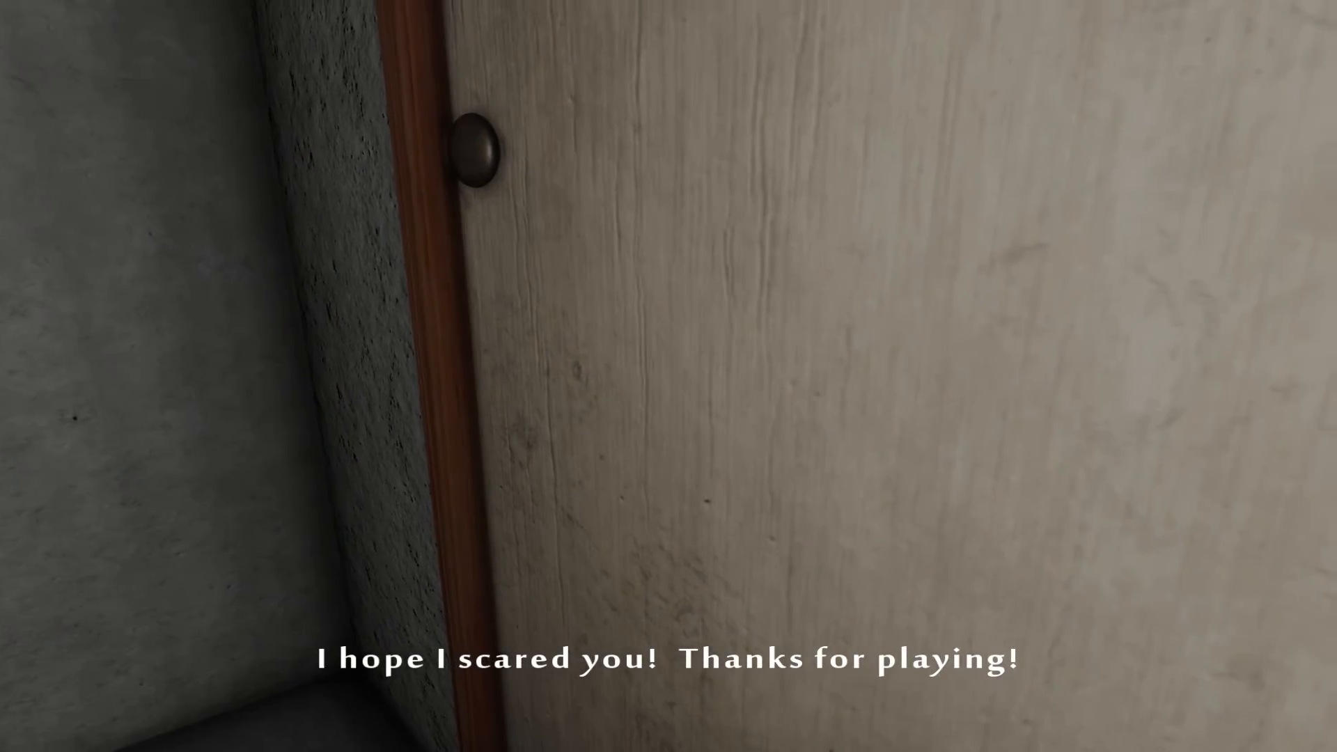